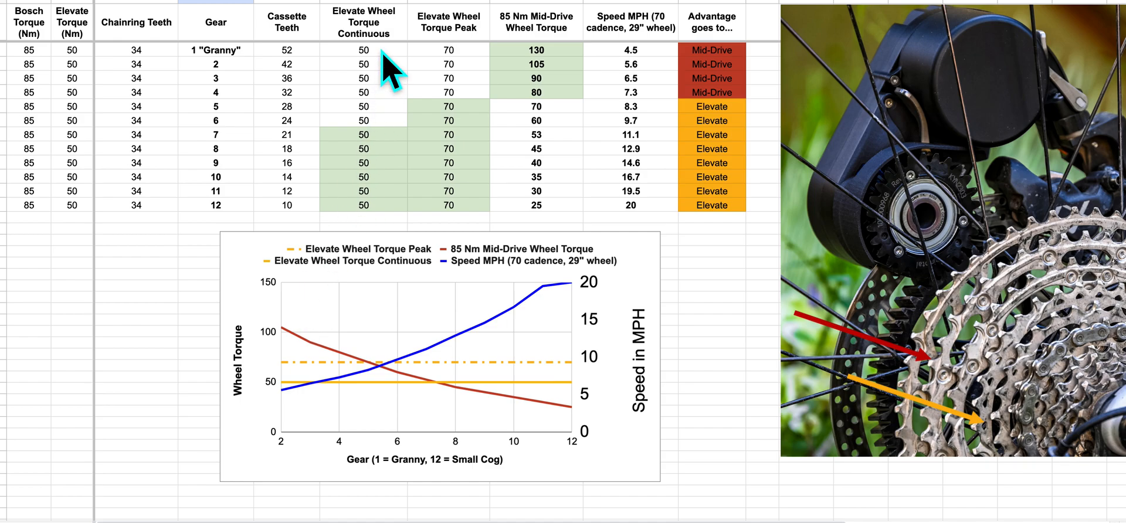
mouse_move(251, 79)
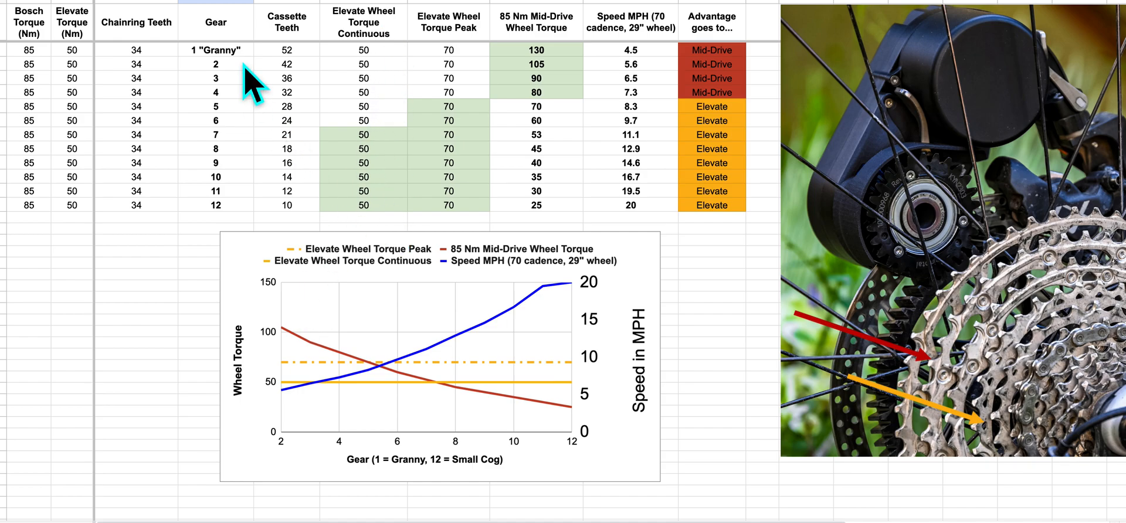
left_click(364, 50)
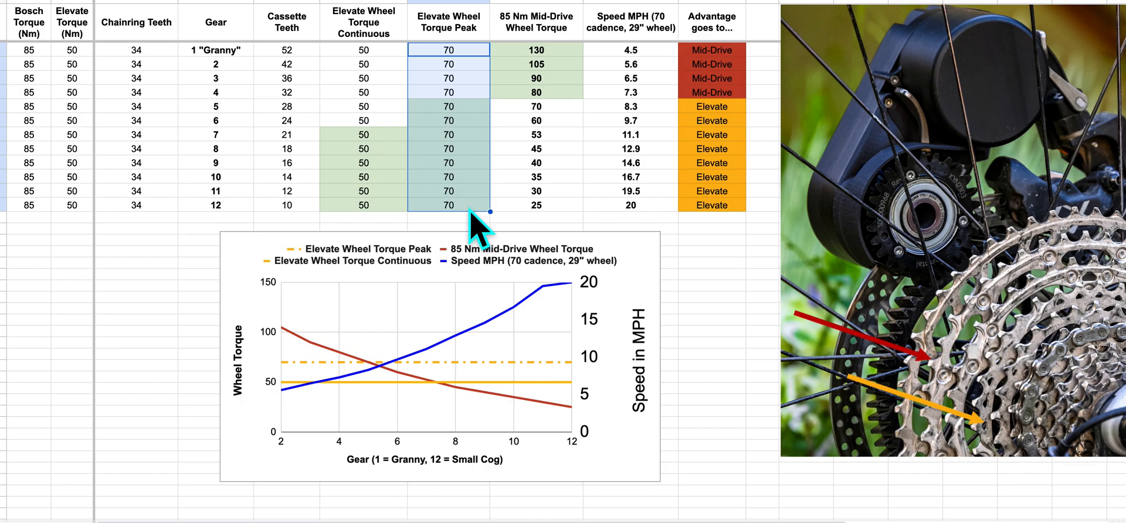
mouse_move(431, 230)
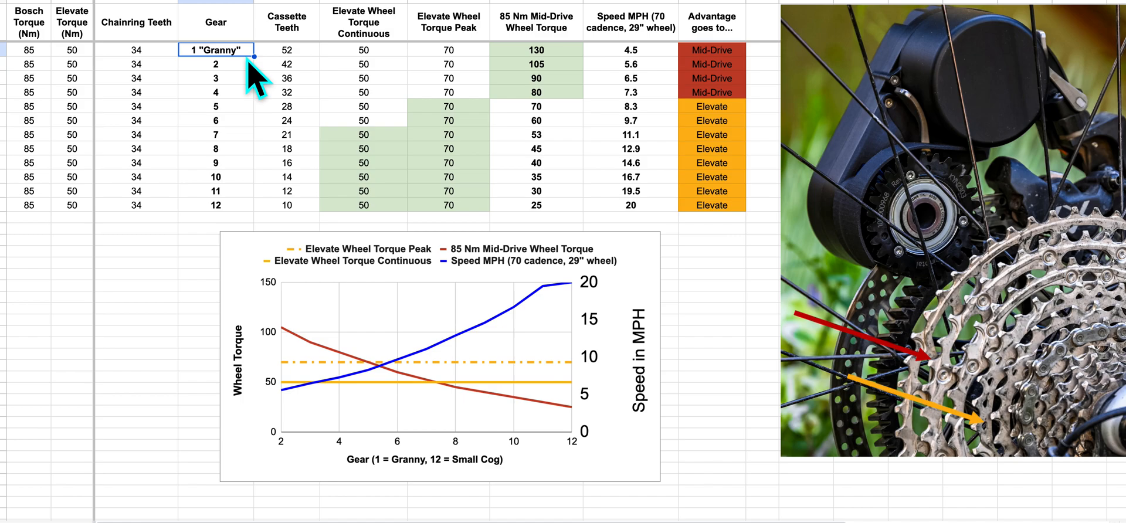
mouse_move(237, 216)
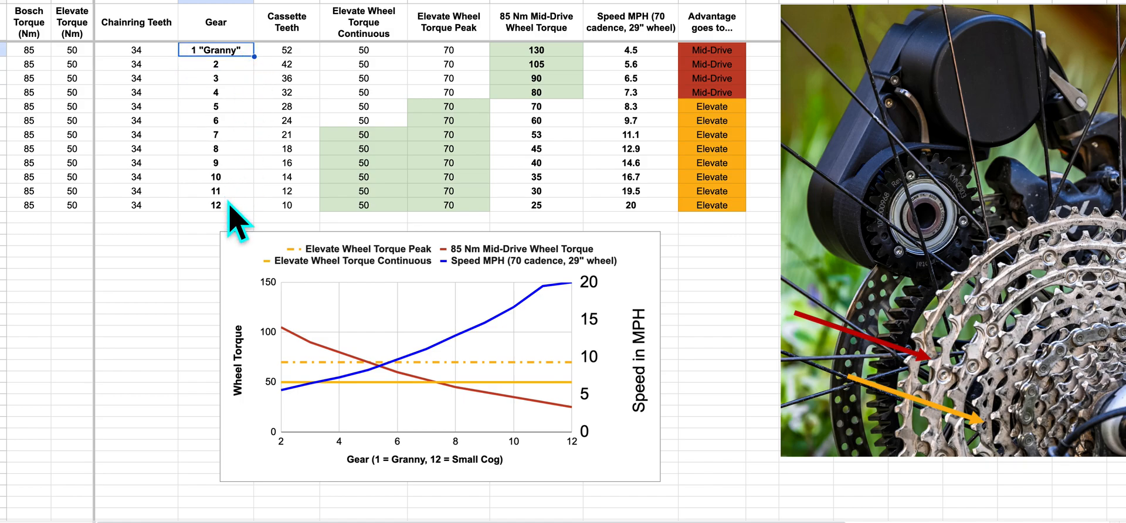
mouse_move(474, 96)
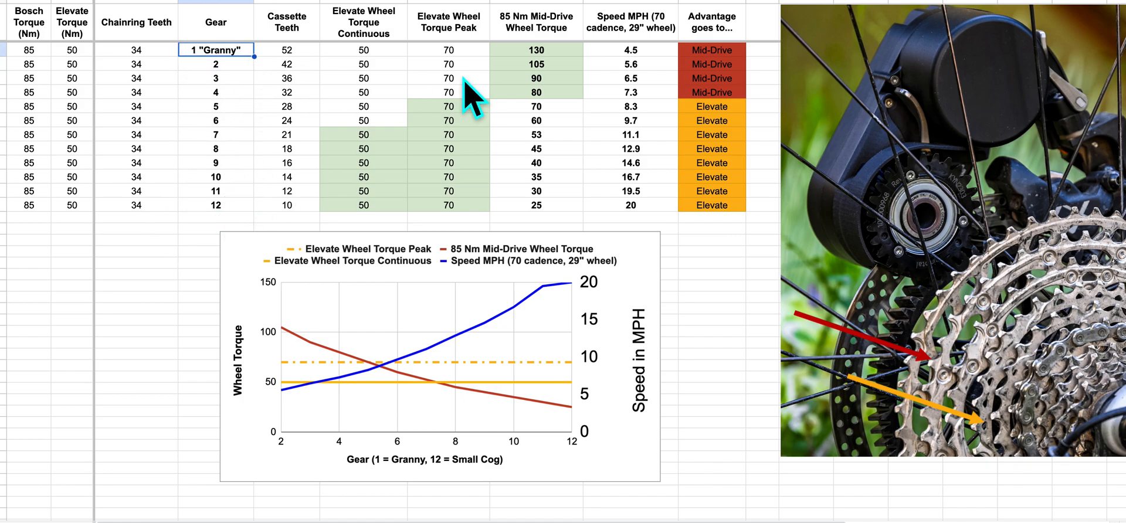
left_click(535, 50)
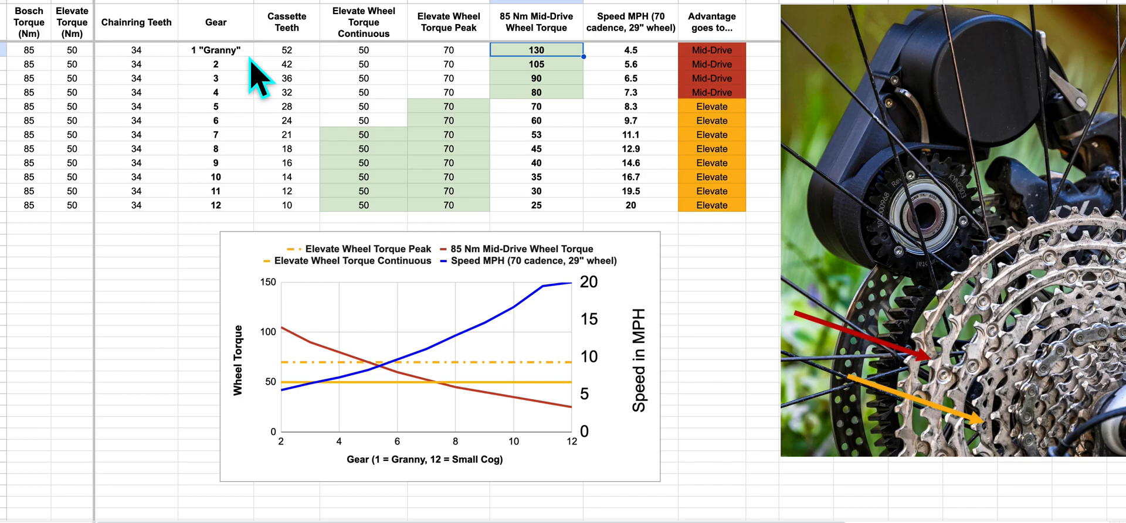
left_click(217, 49)
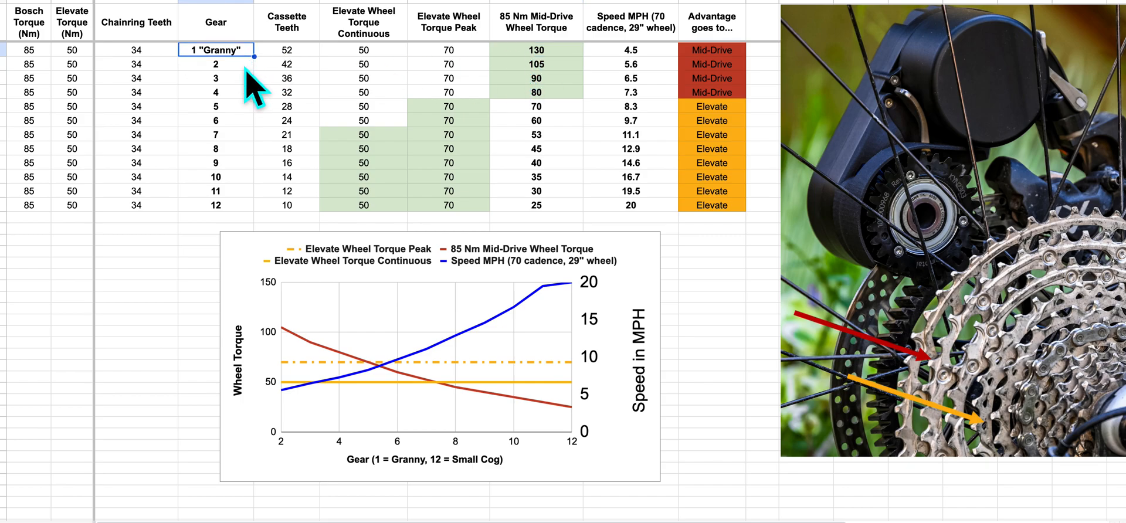
left_click(216, 77)
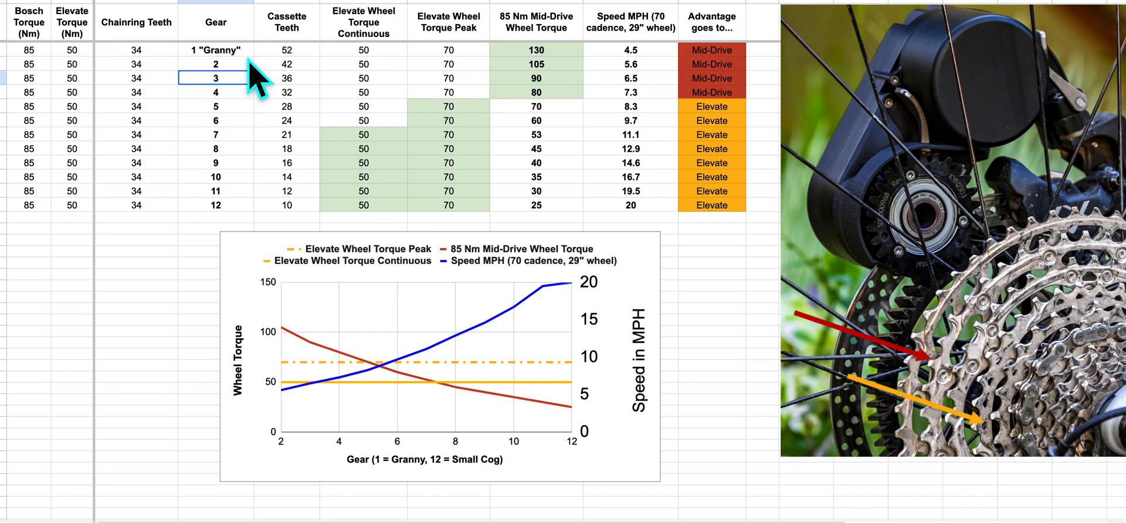
left_click(217, 50)
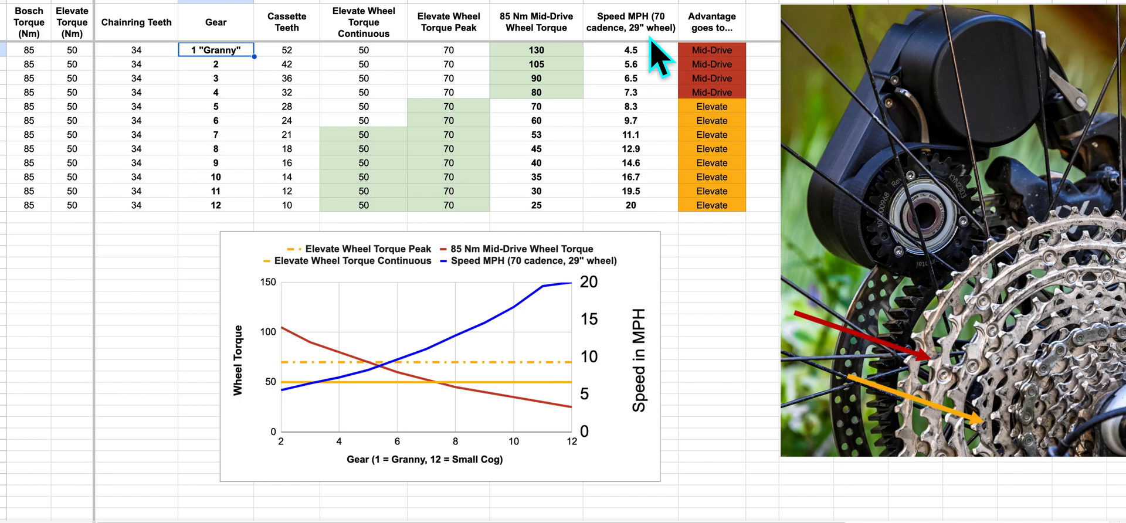
left_click(630, 49)
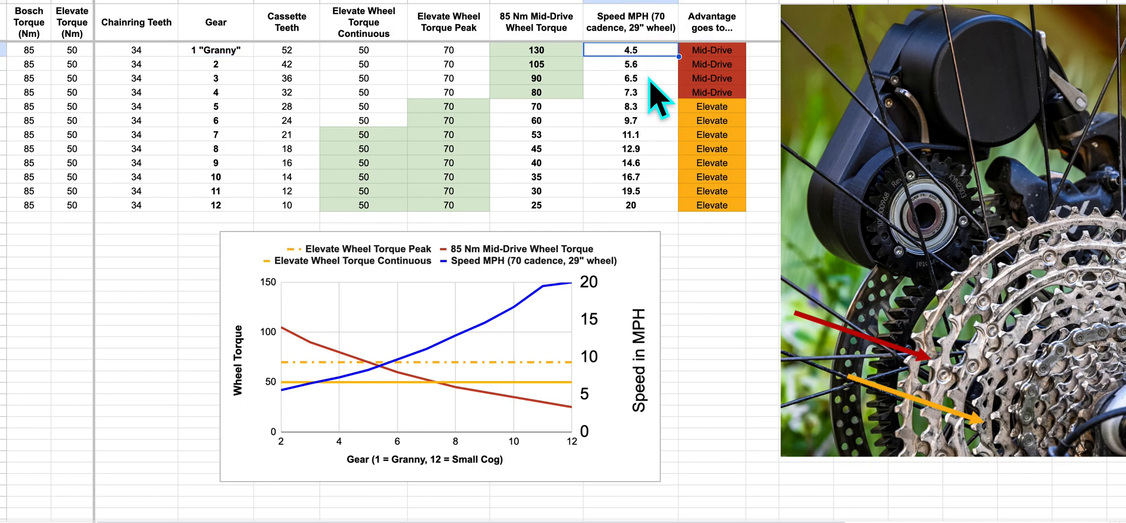
left_click(630, 92)
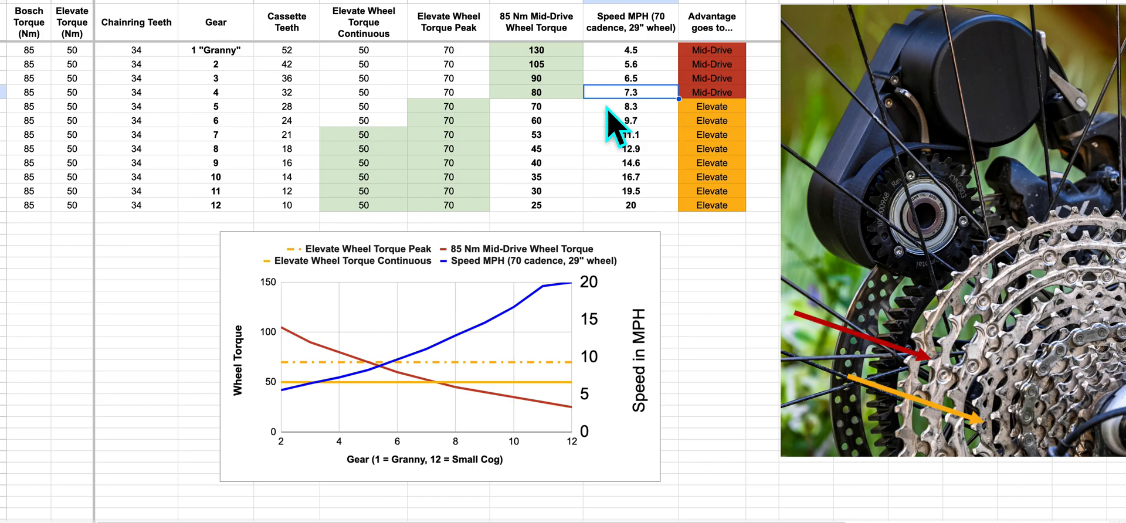
left_click(630, 120)
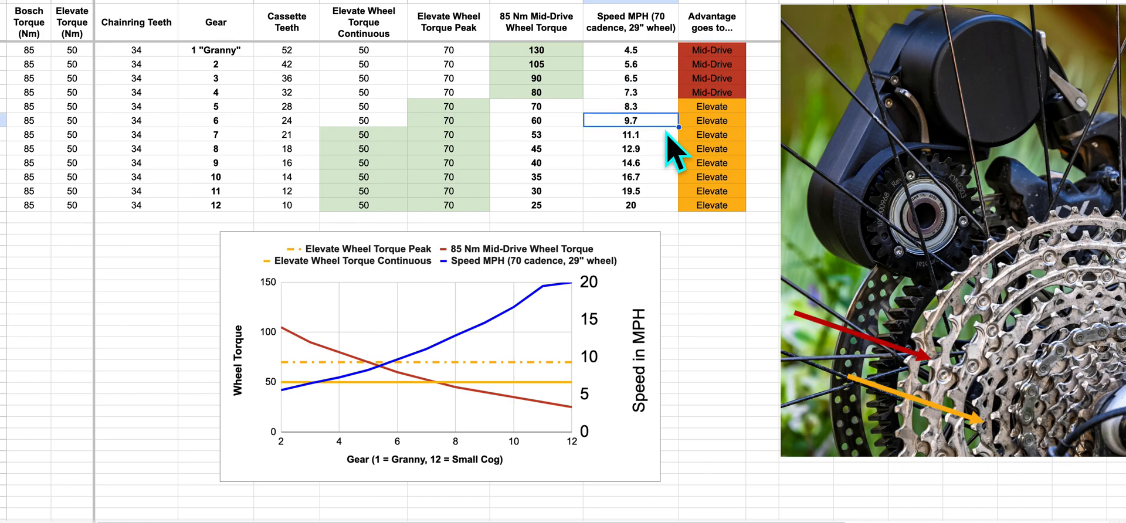
left_click(629, 162)
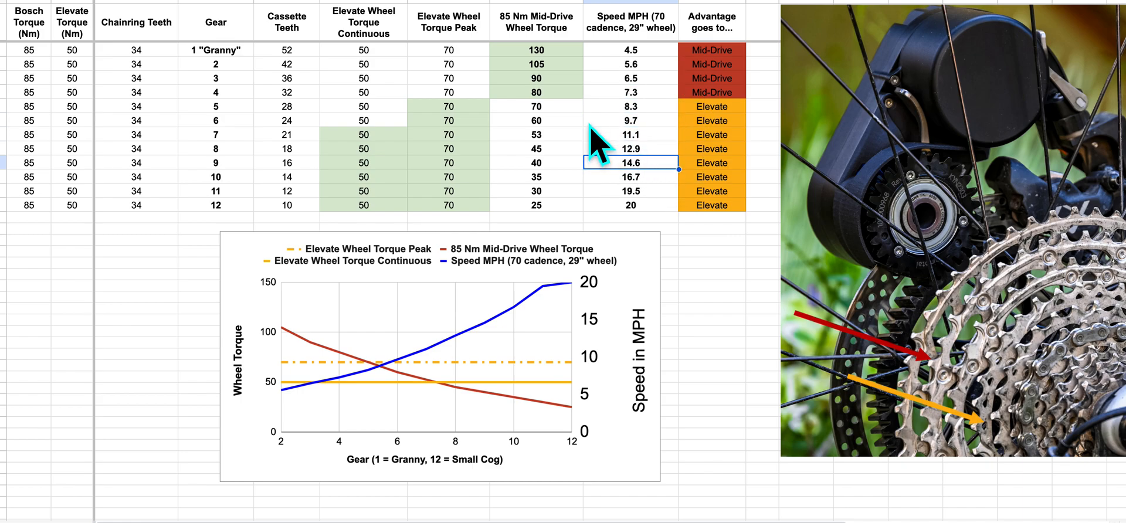
mouse_move(495, 133)
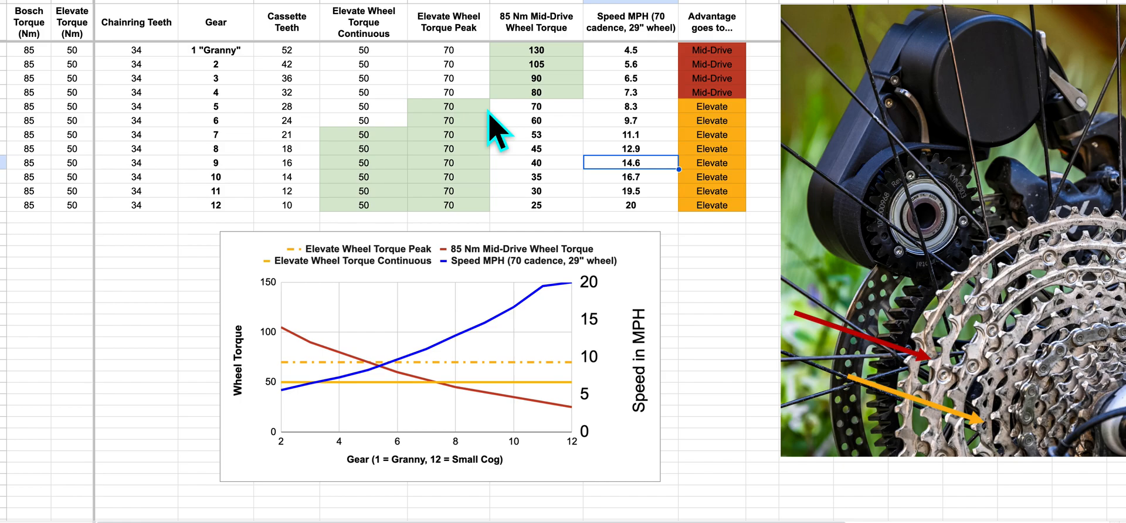
left_click(215, 190)
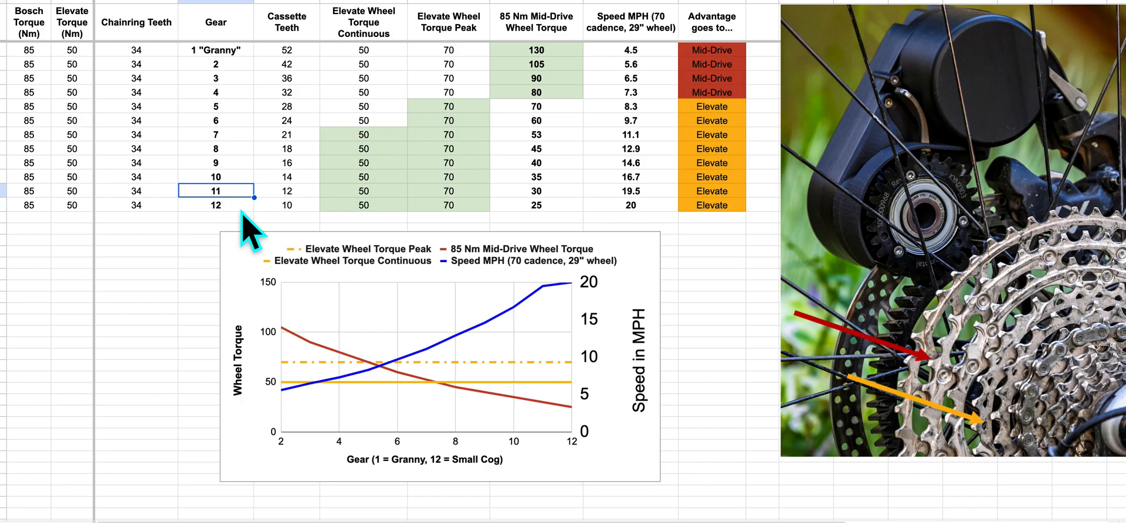
left_click(215, 204)
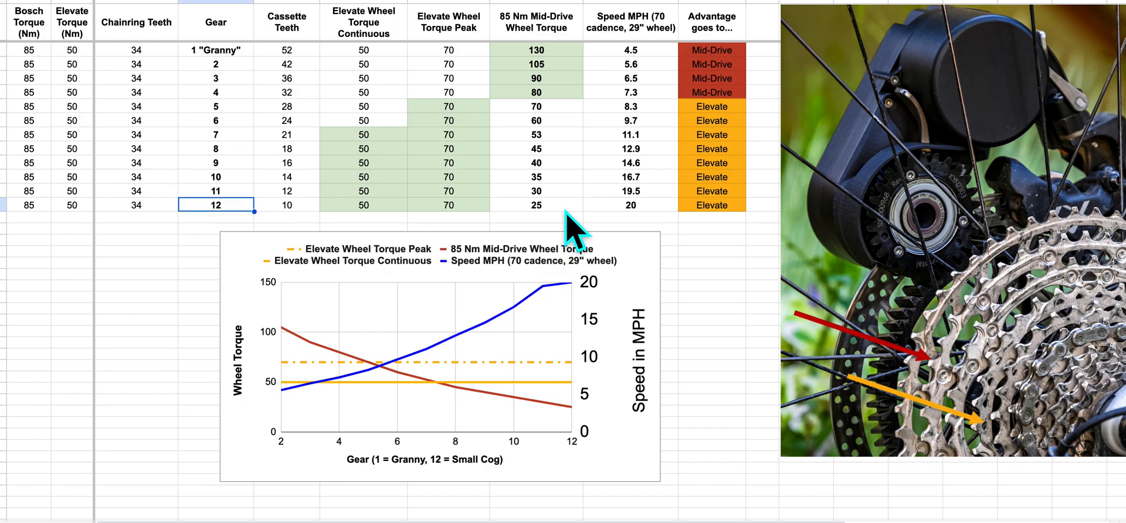
left_click(535, 205)
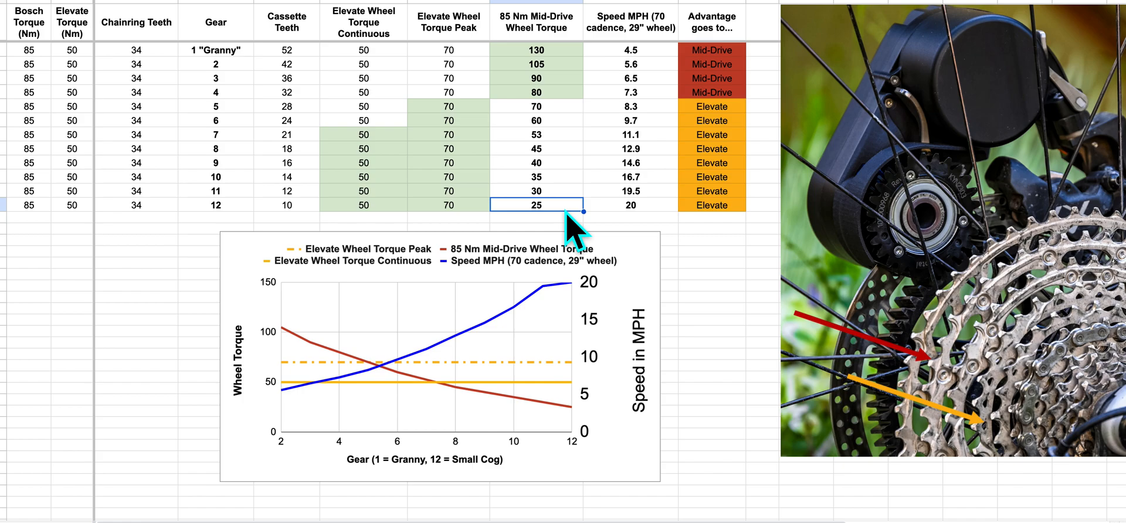
left_click(447, 204)
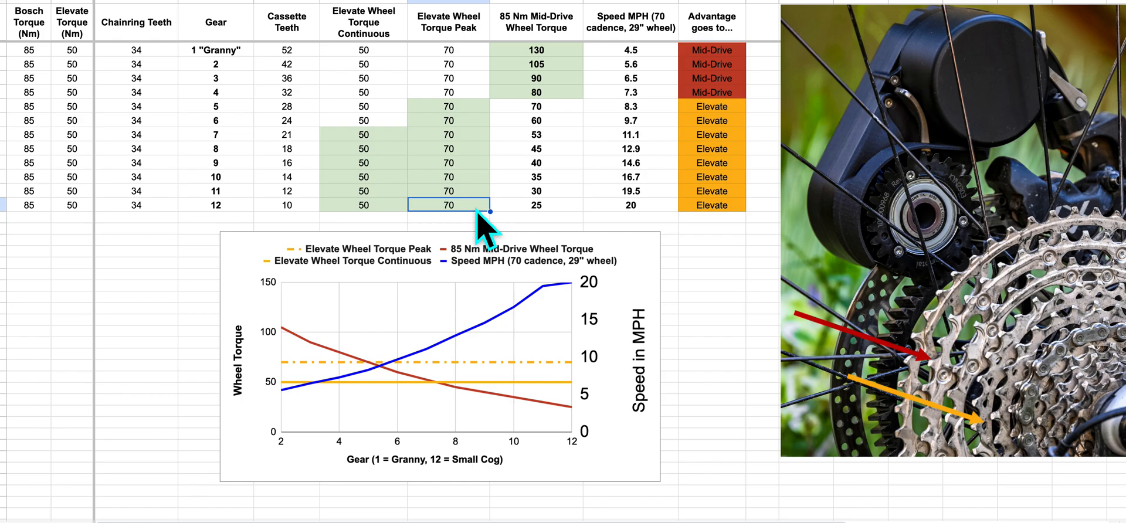
mouse_move(646, 244)
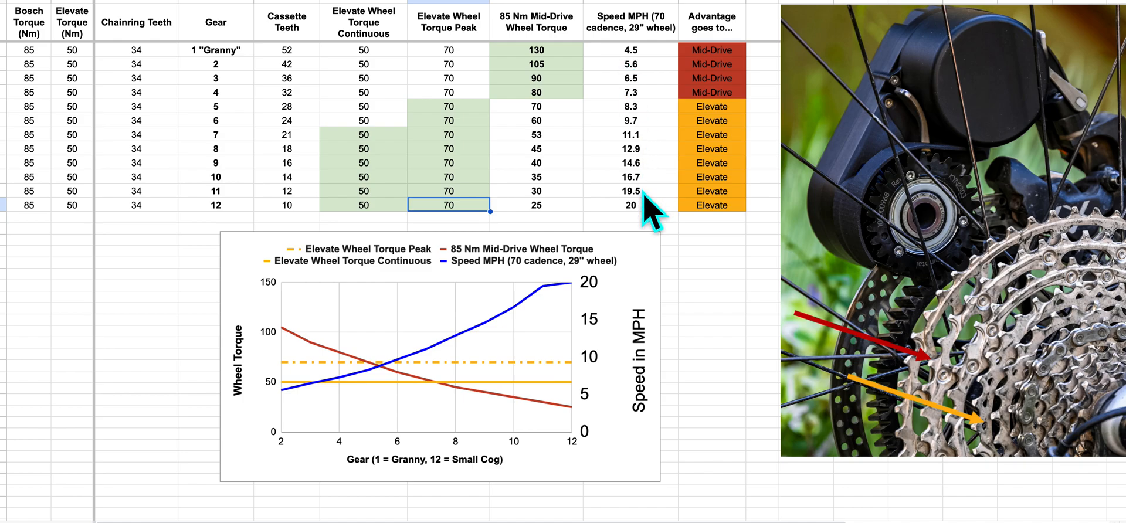
left_click(366, 294)
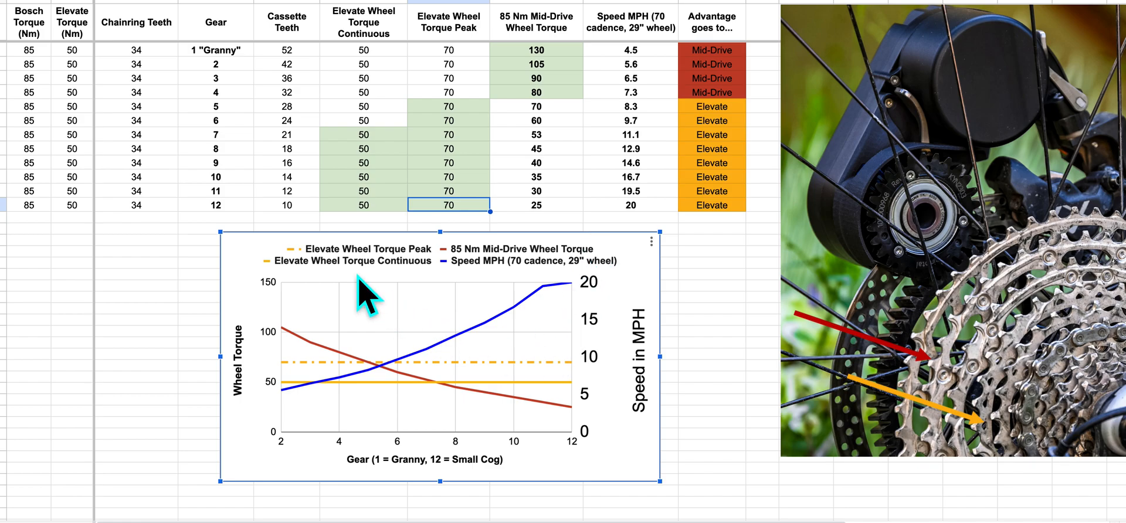
mouse_move(276, 291)
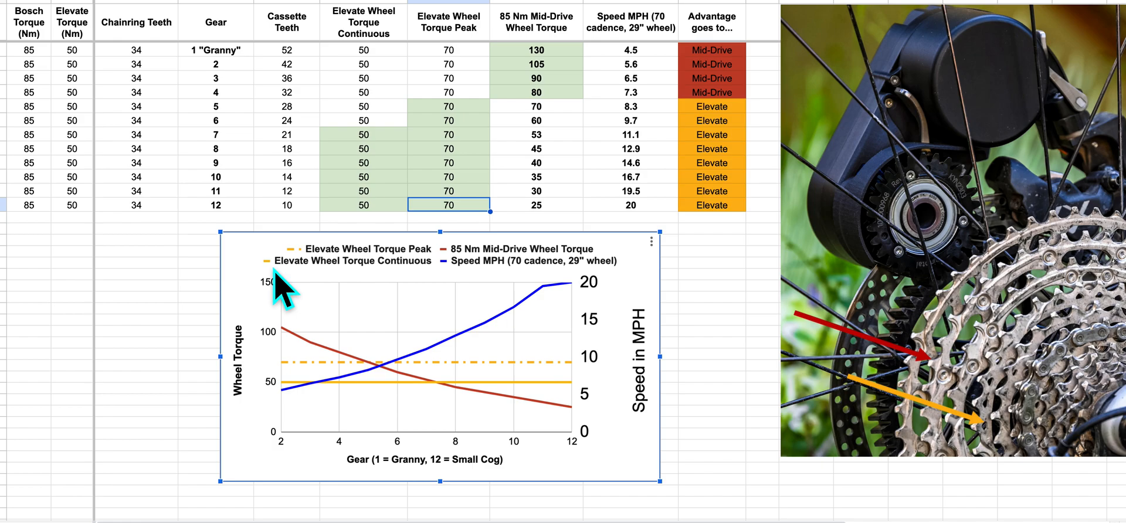
mouse_move(377, 294)
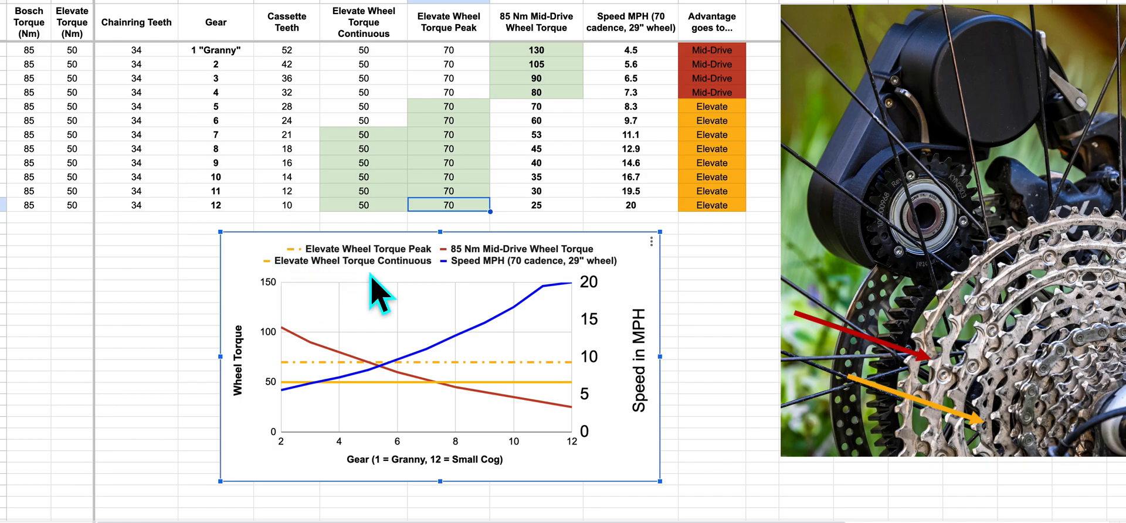
mouse_move(388, 309)
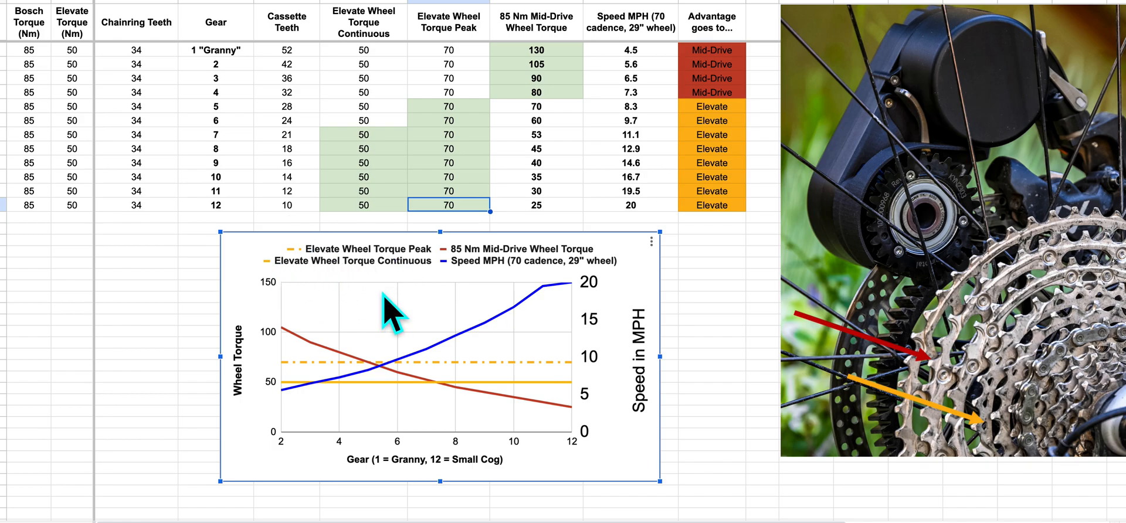
mouse_move(313, 298)
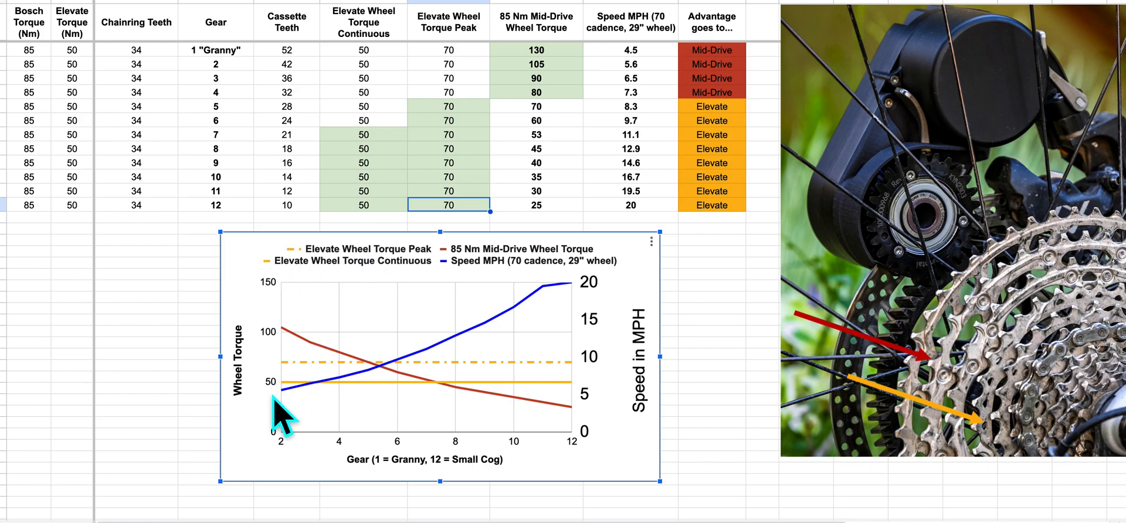
mouse_move(458, 279)
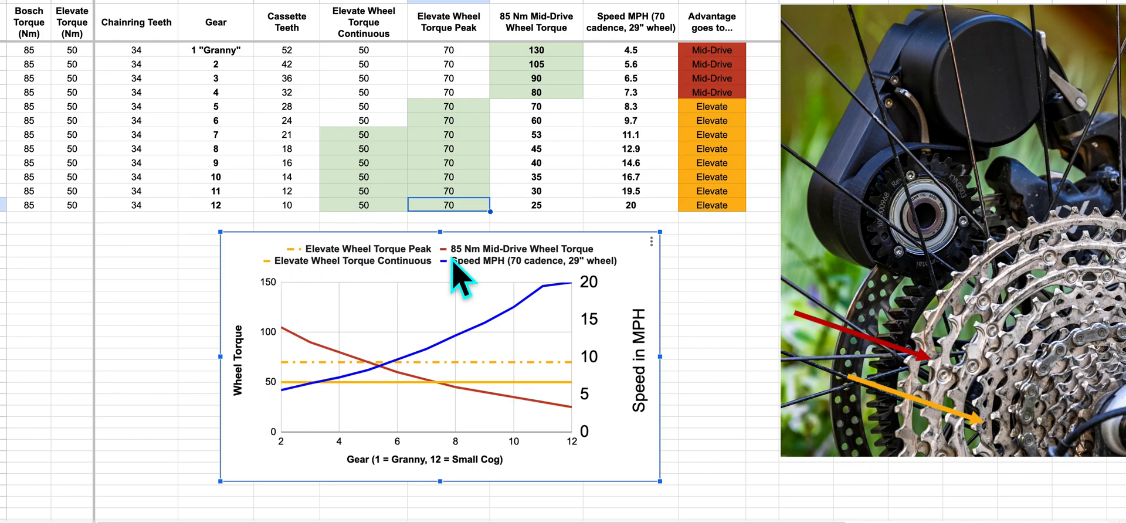
mouse_move(405, 348)
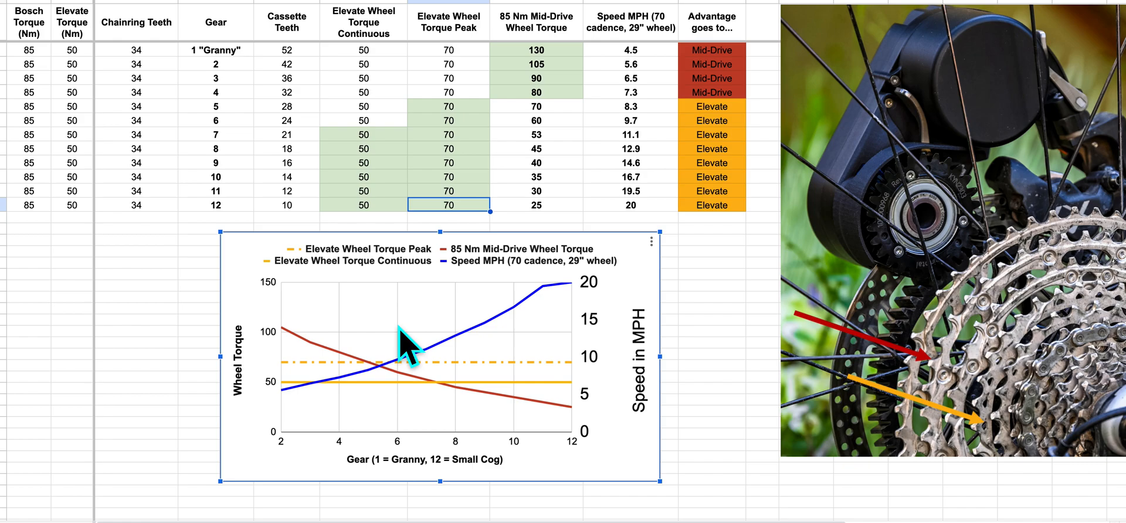
mouse_move(364, 466)
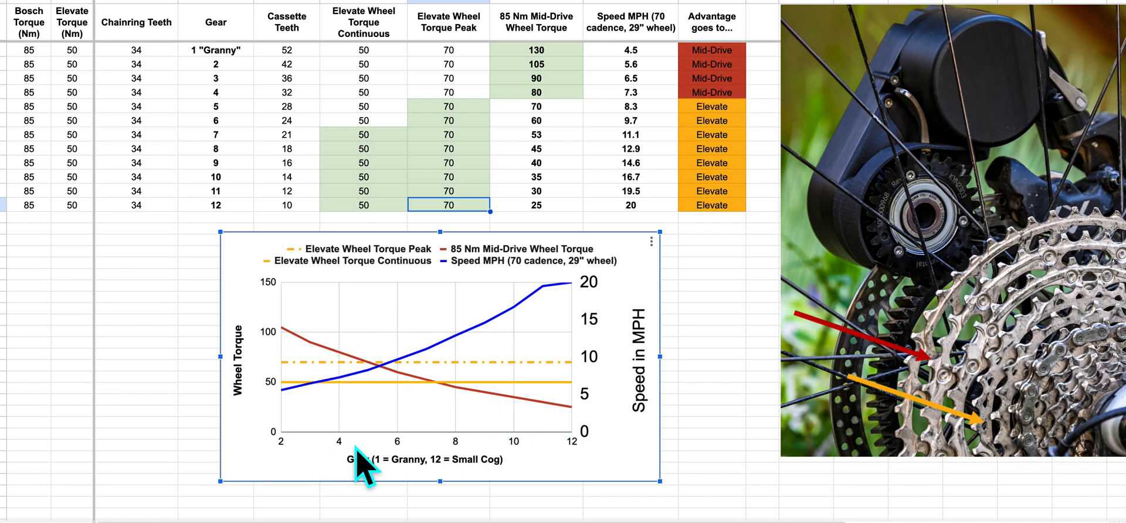
mouse_move(578, 463)
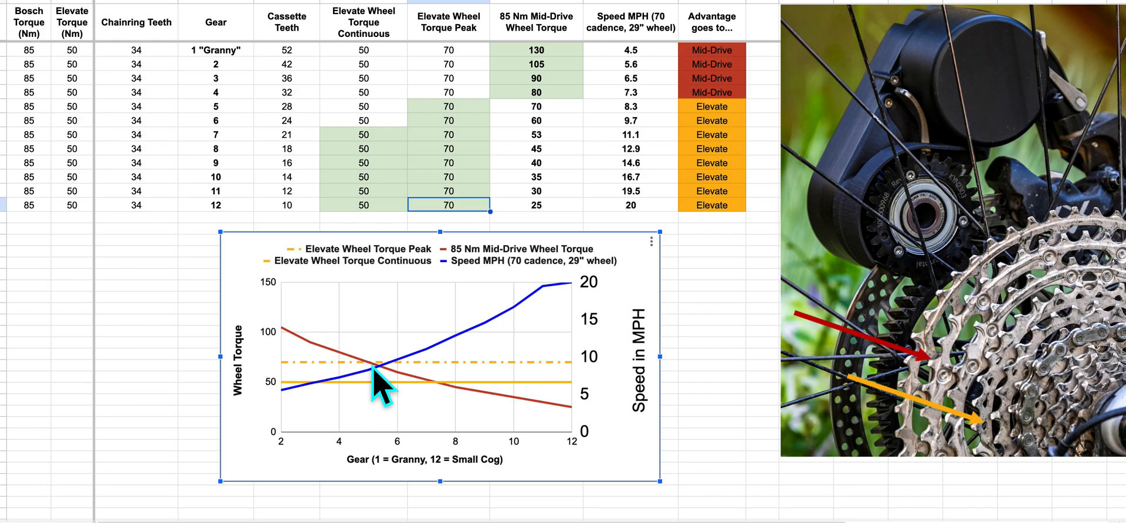
mouse_move(445, 402)
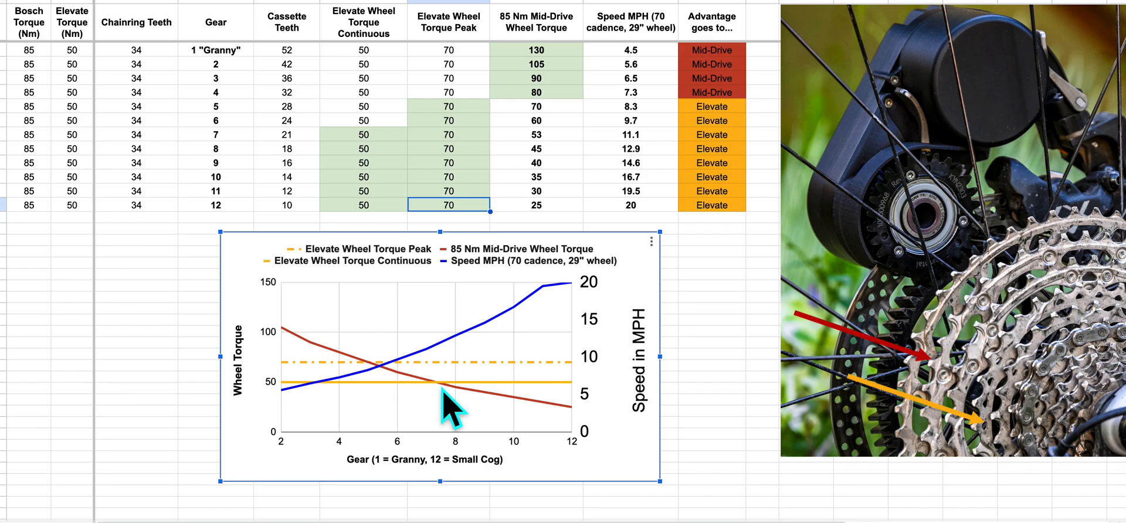
mouse_move(391, 385)
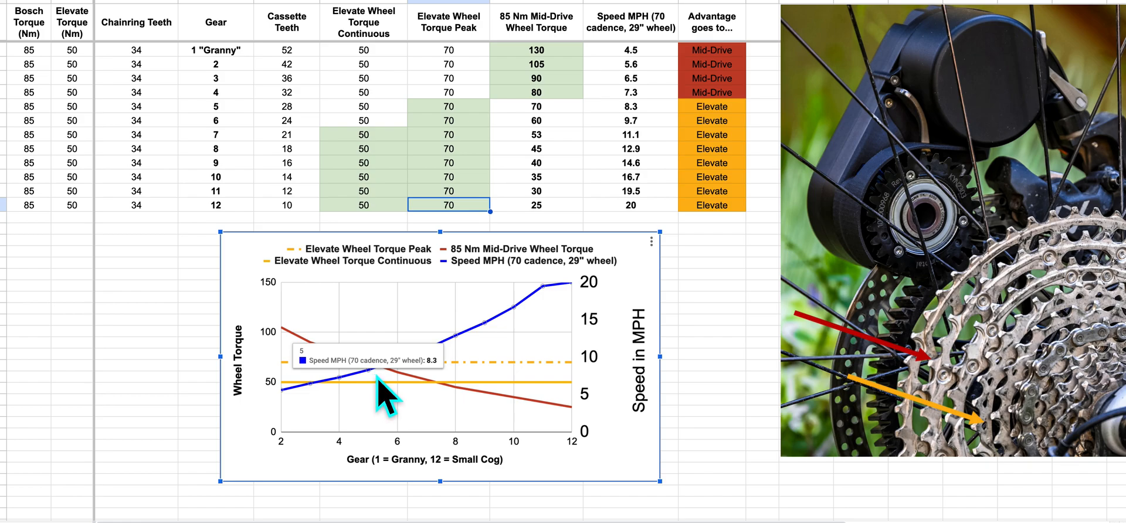
mouse_move(567, 399)
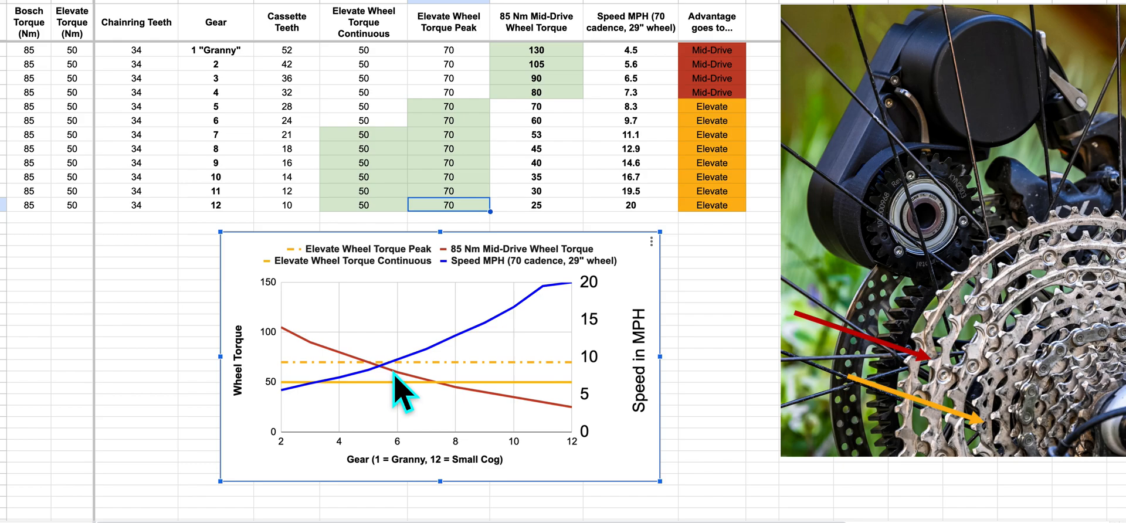
mouse_move(465, 421)
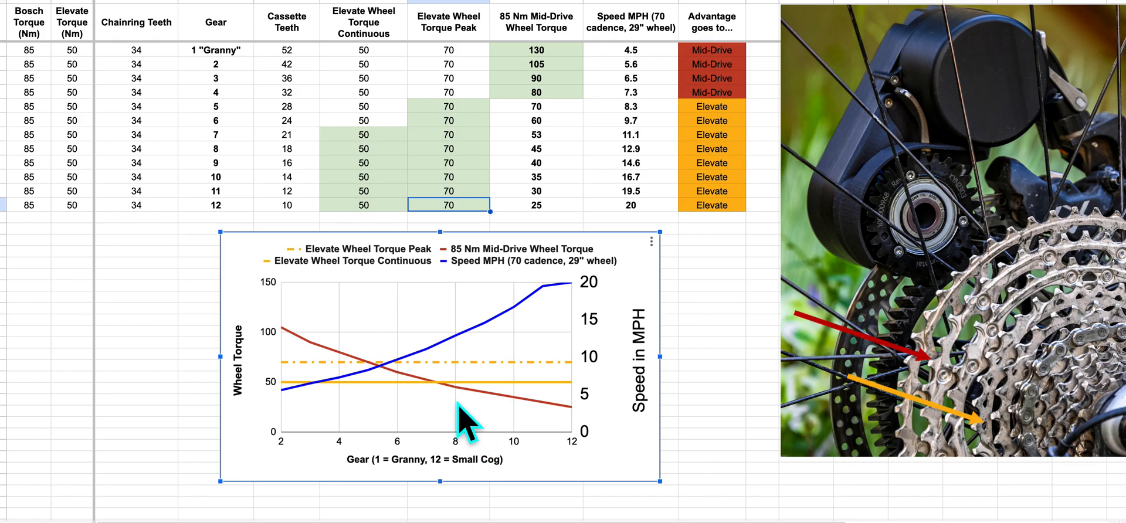
mouse_move(449, 366)
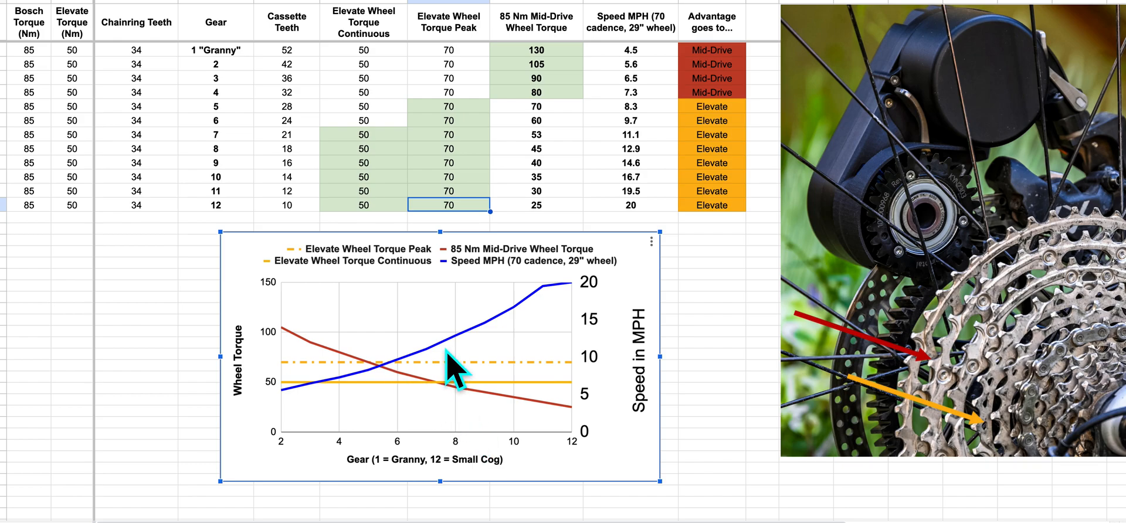
mouse_move(592, 351)
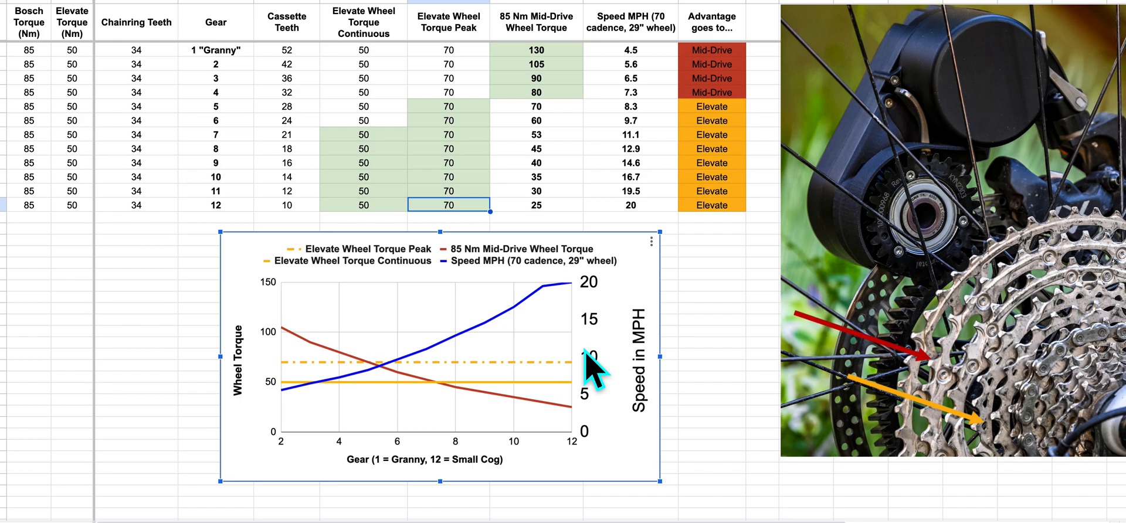
mouse_move(417, 389)
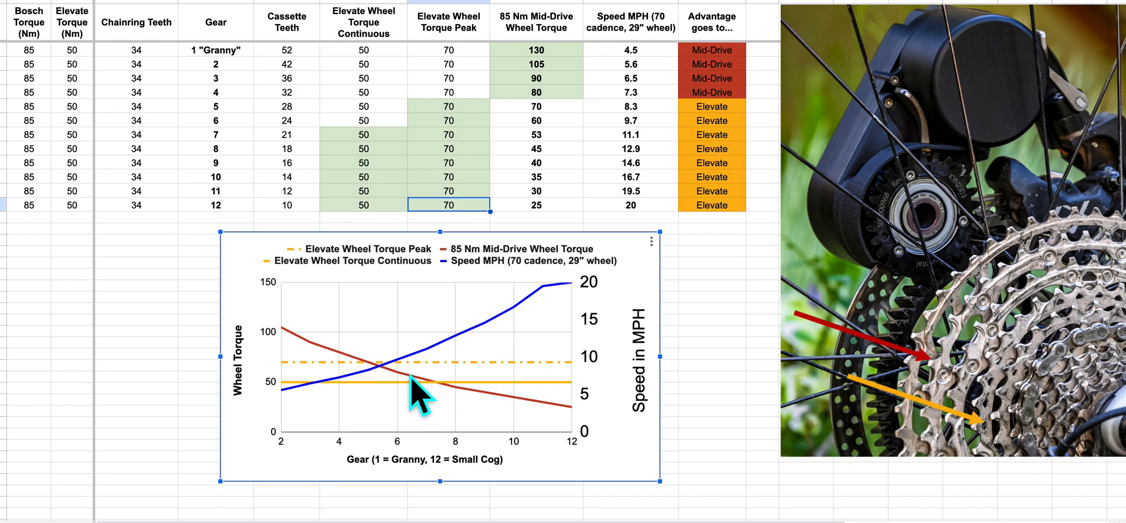
mouse_move(348, 402)
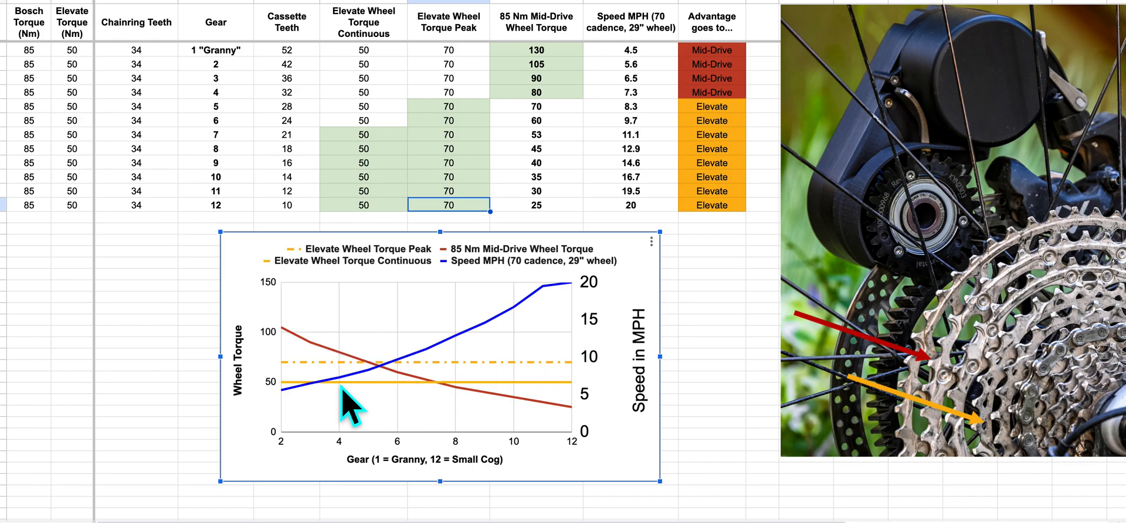
mouse_move(420, 388)
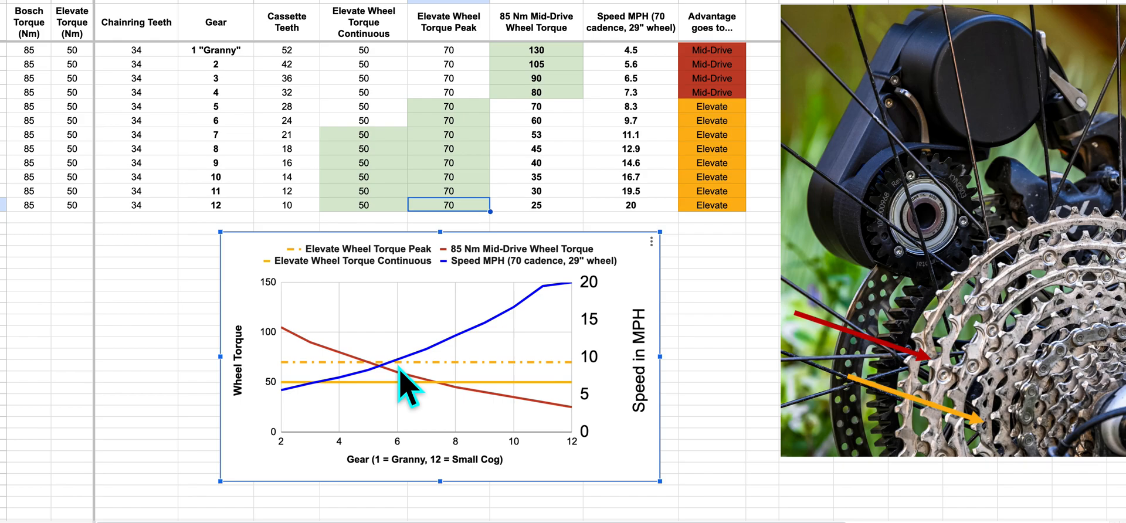
mouse_move(585, 381)
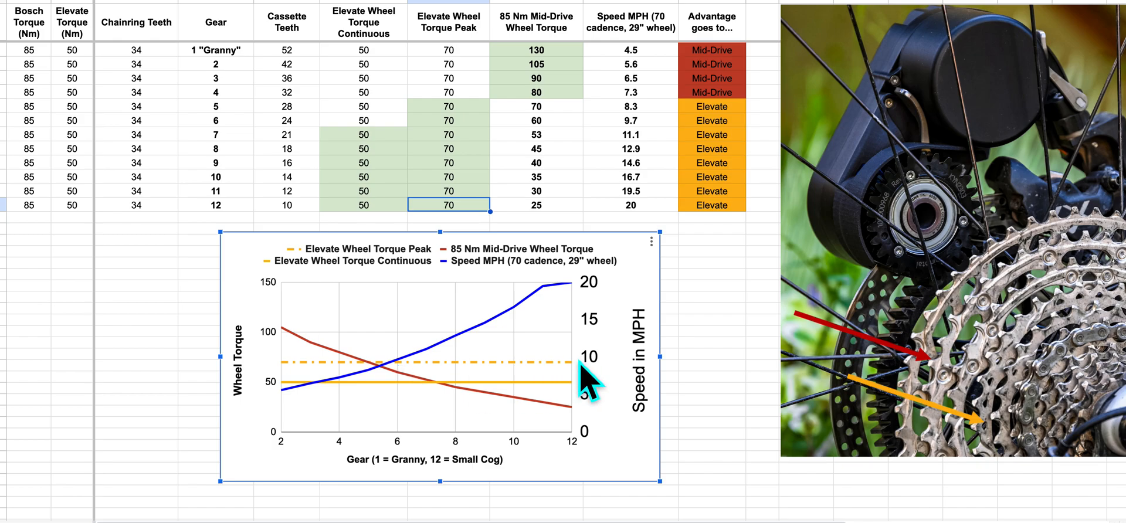
mouse_move(955, 439)
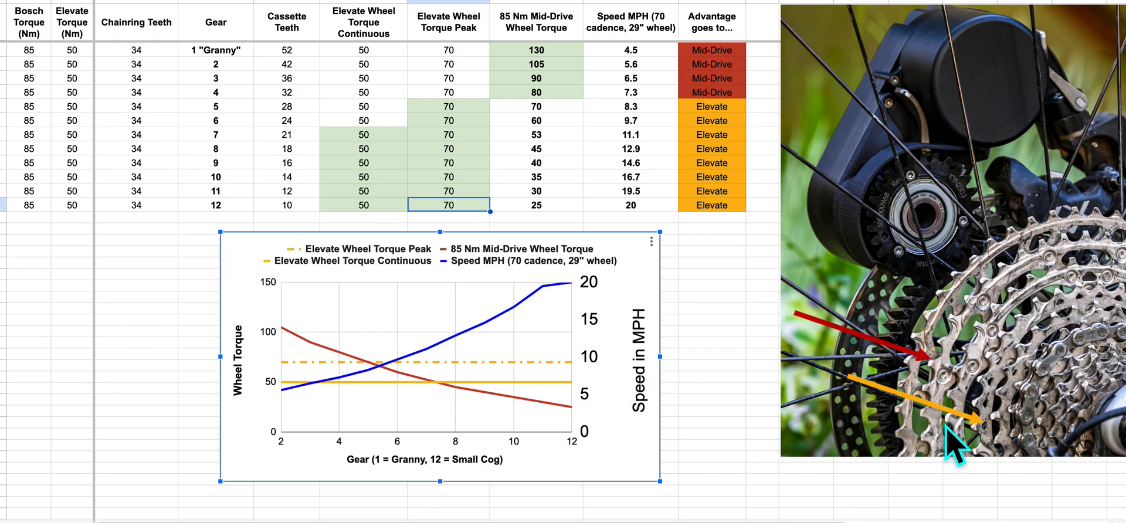
mouse_move(932, 243)
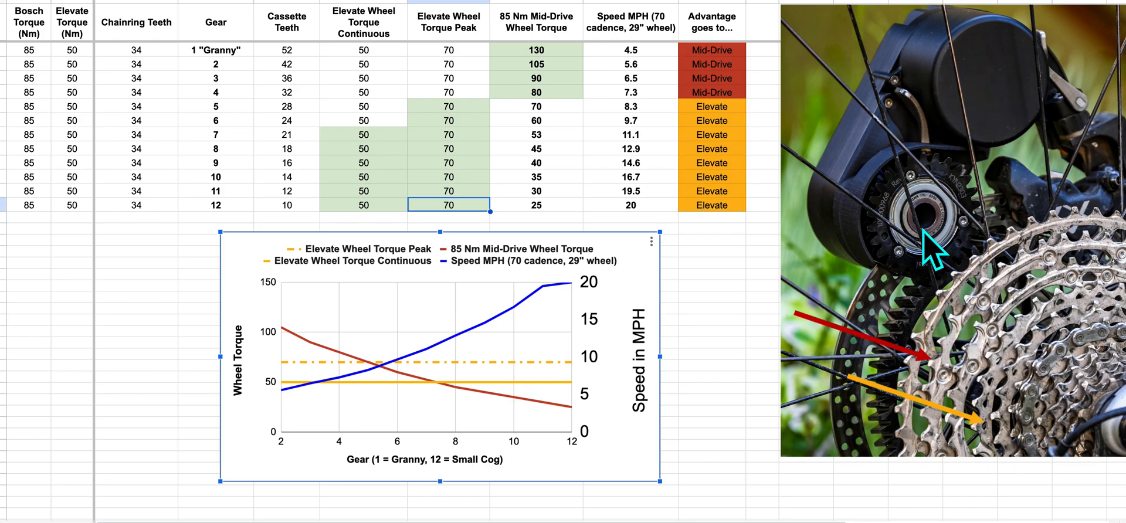
mouse_move(993, 385)
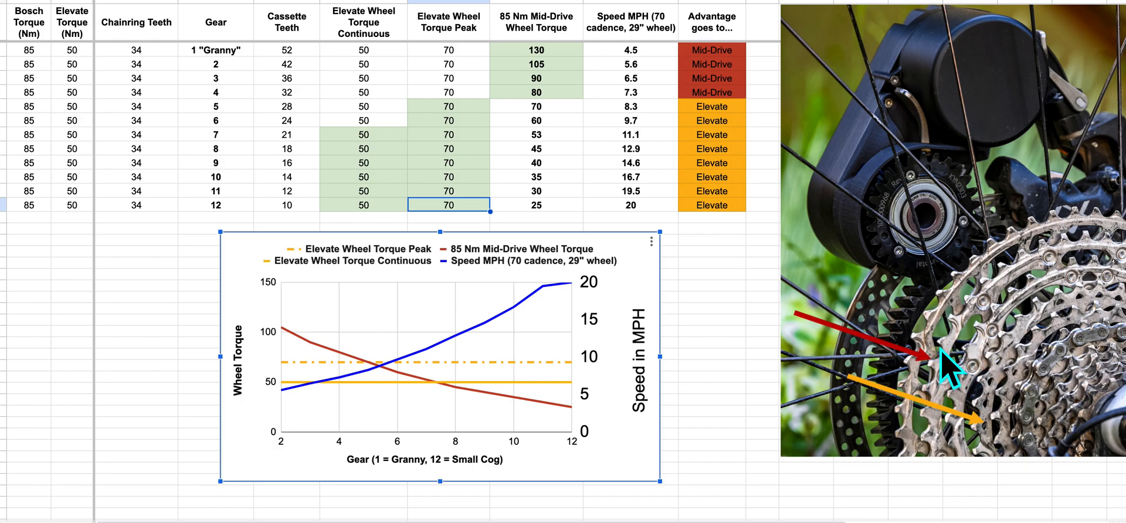
mouse_move(995, 395)
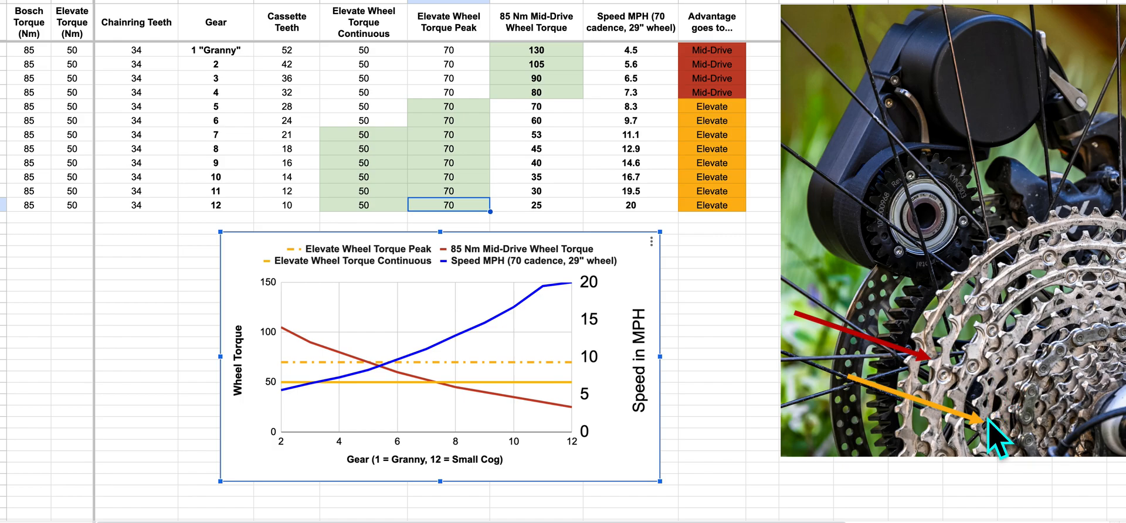
mouse_move(994, 442)
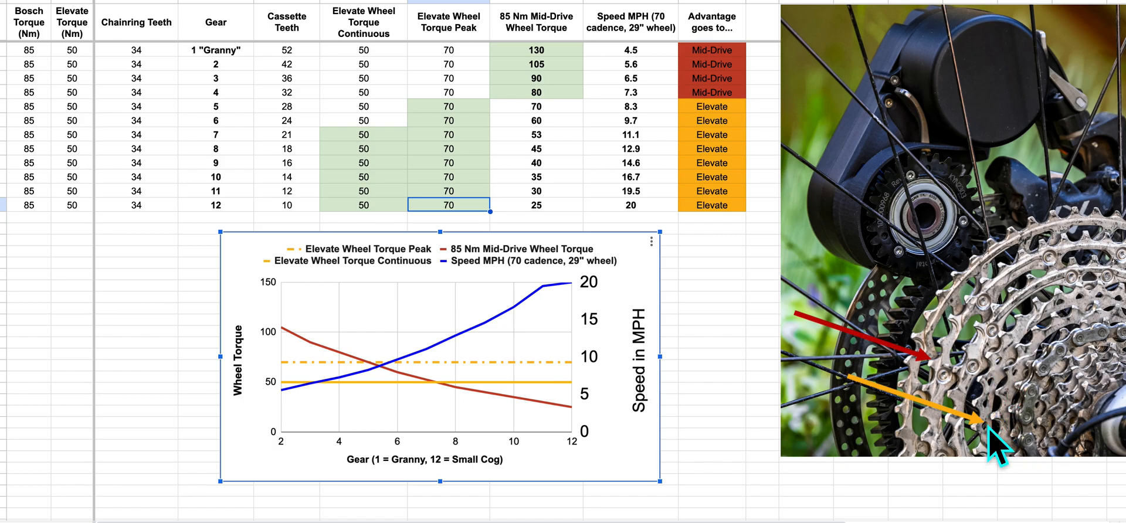
mouse_move(1094, 430)
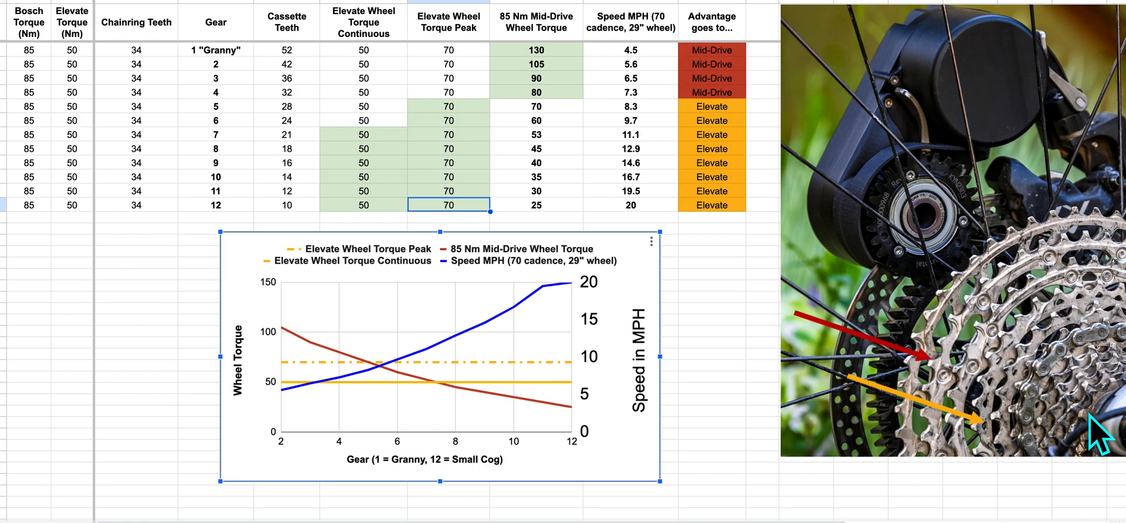